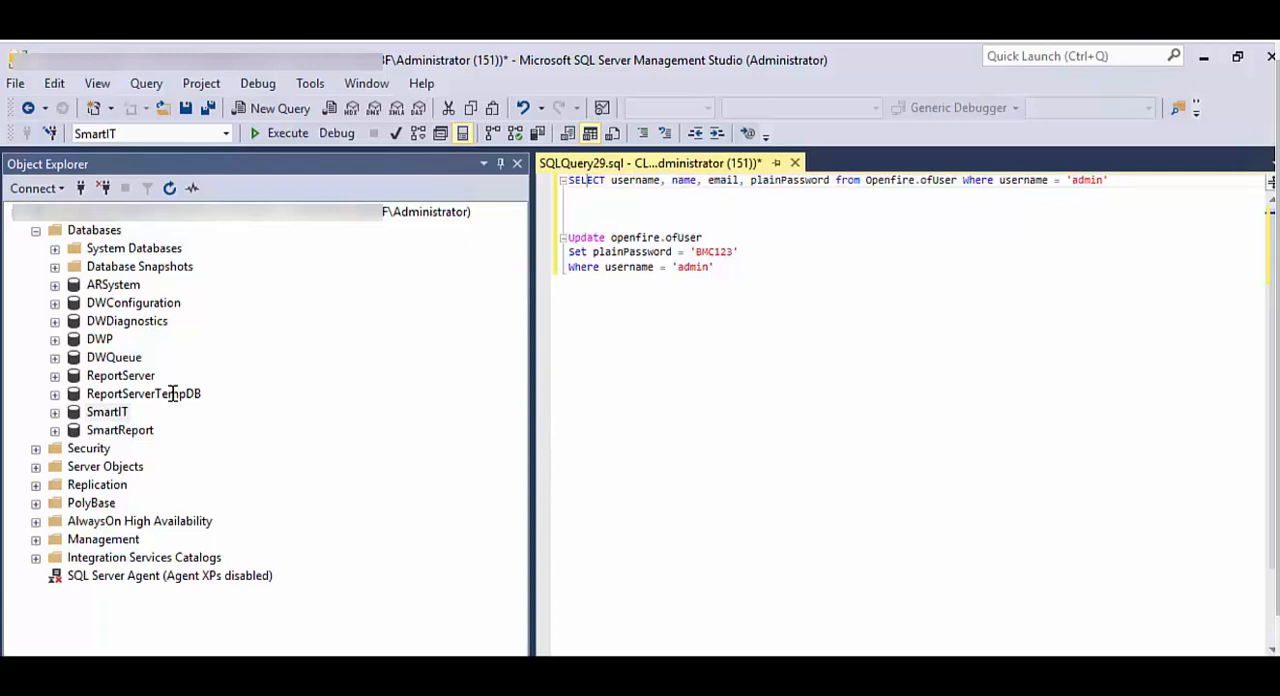
pyautogui.doubleClick(108, 412)
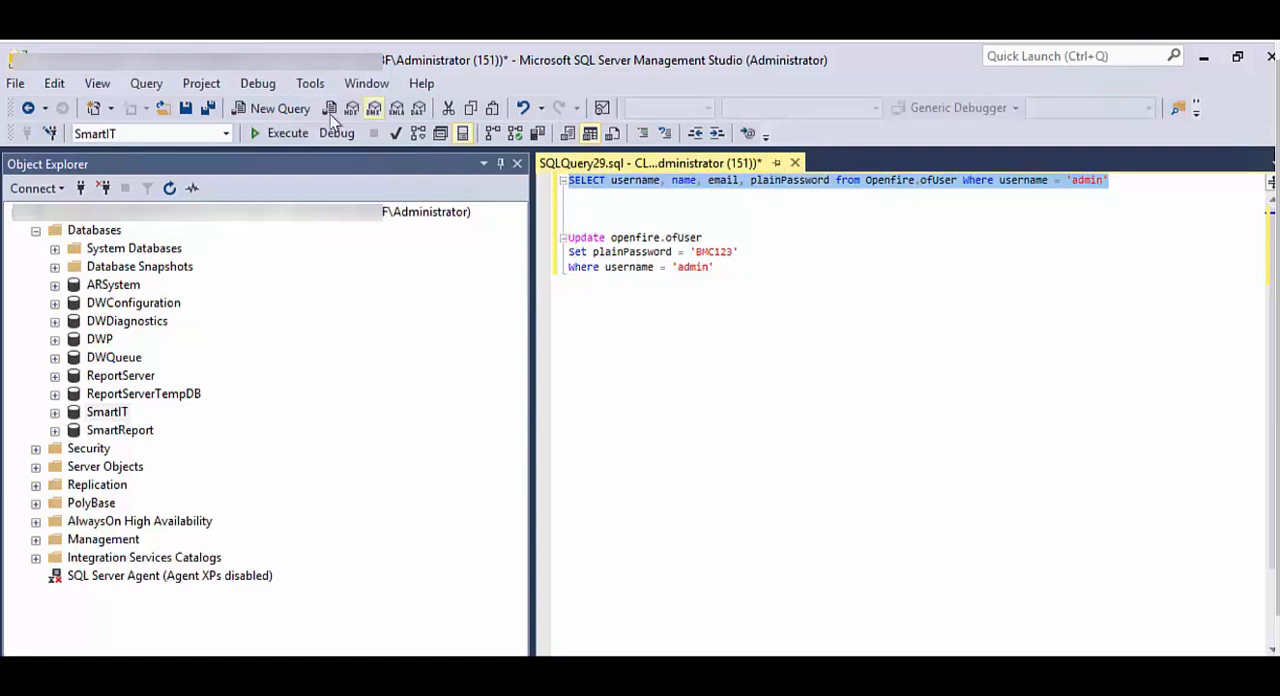
pyautogui.click(288, 132)
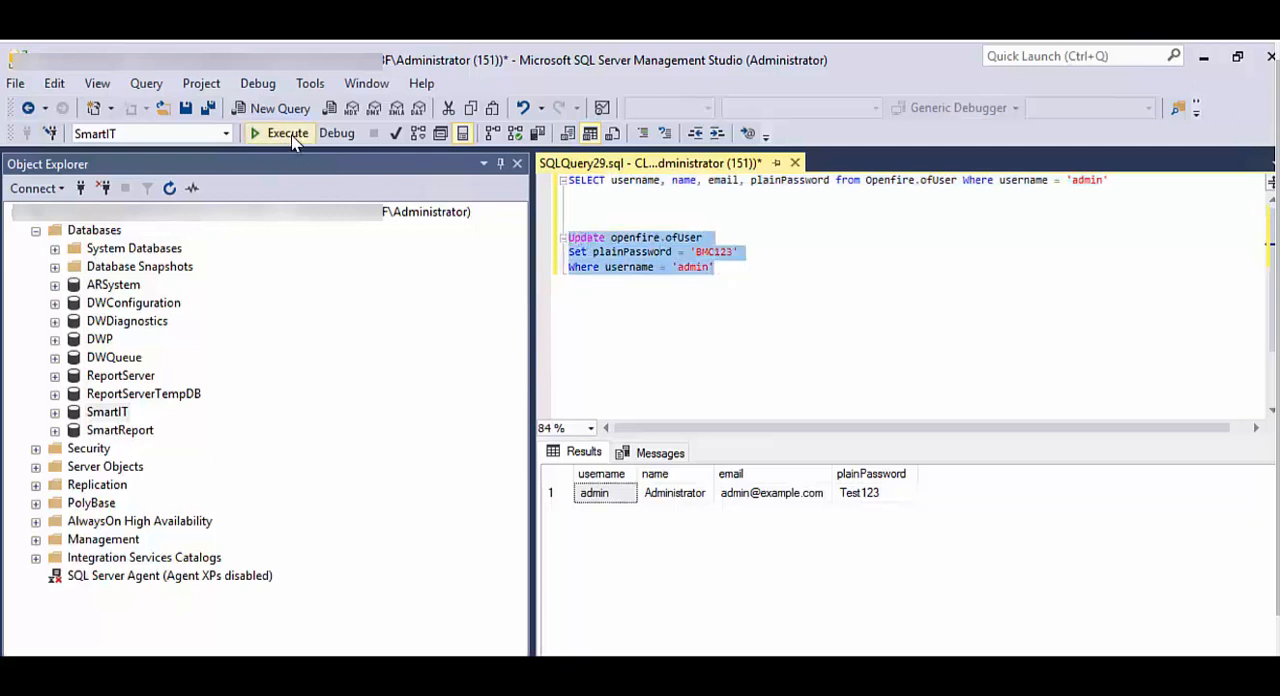
pyautogui.click(288, 132)
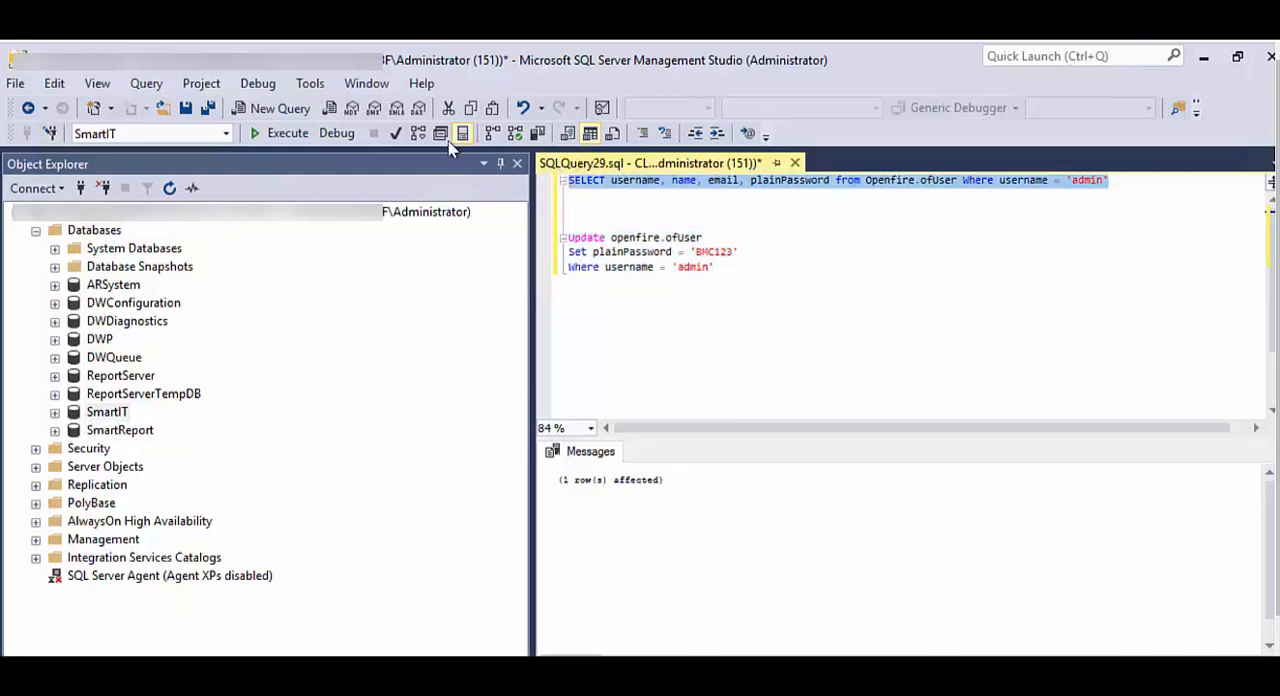
pyautogui.click(288, 132)
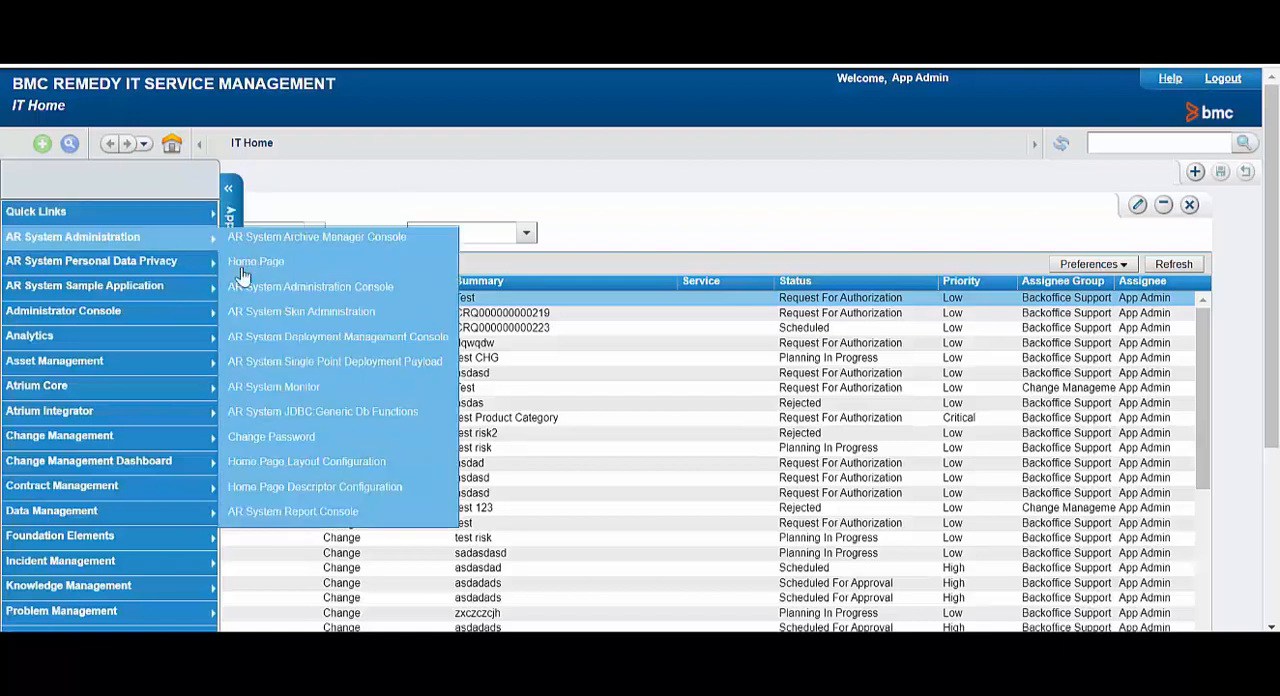
pyautogui.moveTo(310, 288)
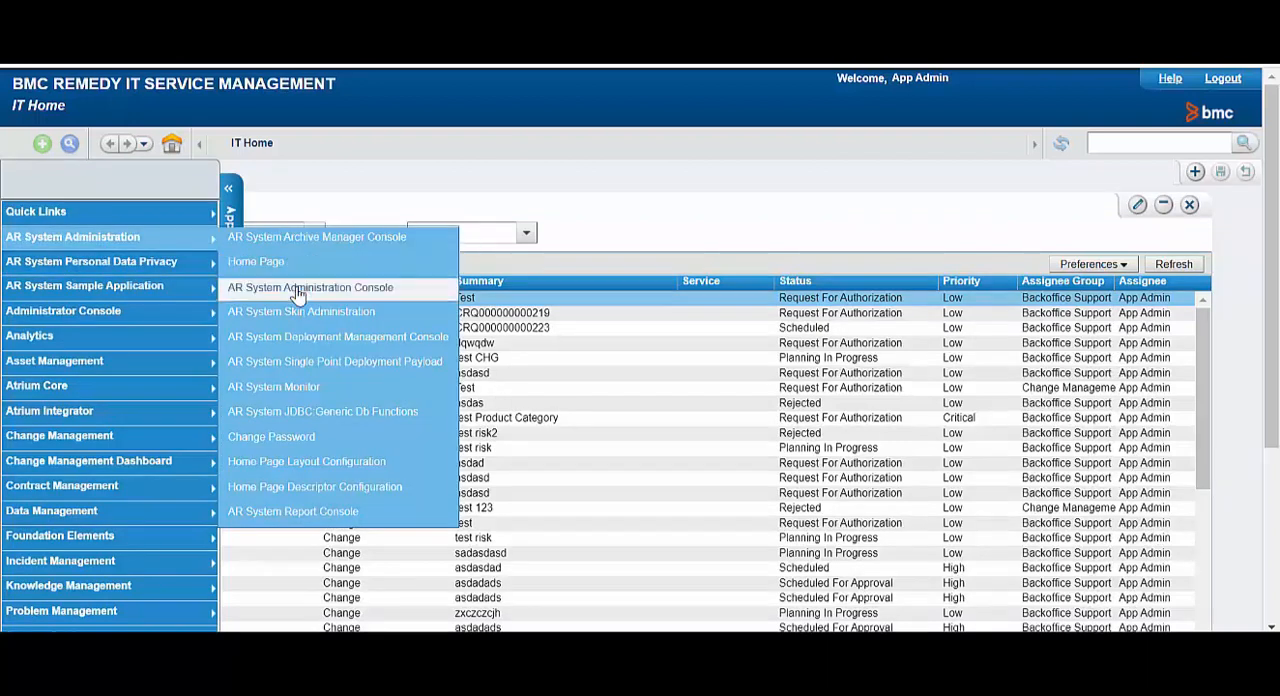
# - Reach Centralized Configuration under System > General in the AR System Administration Console
pyautogui.click(310, 288)
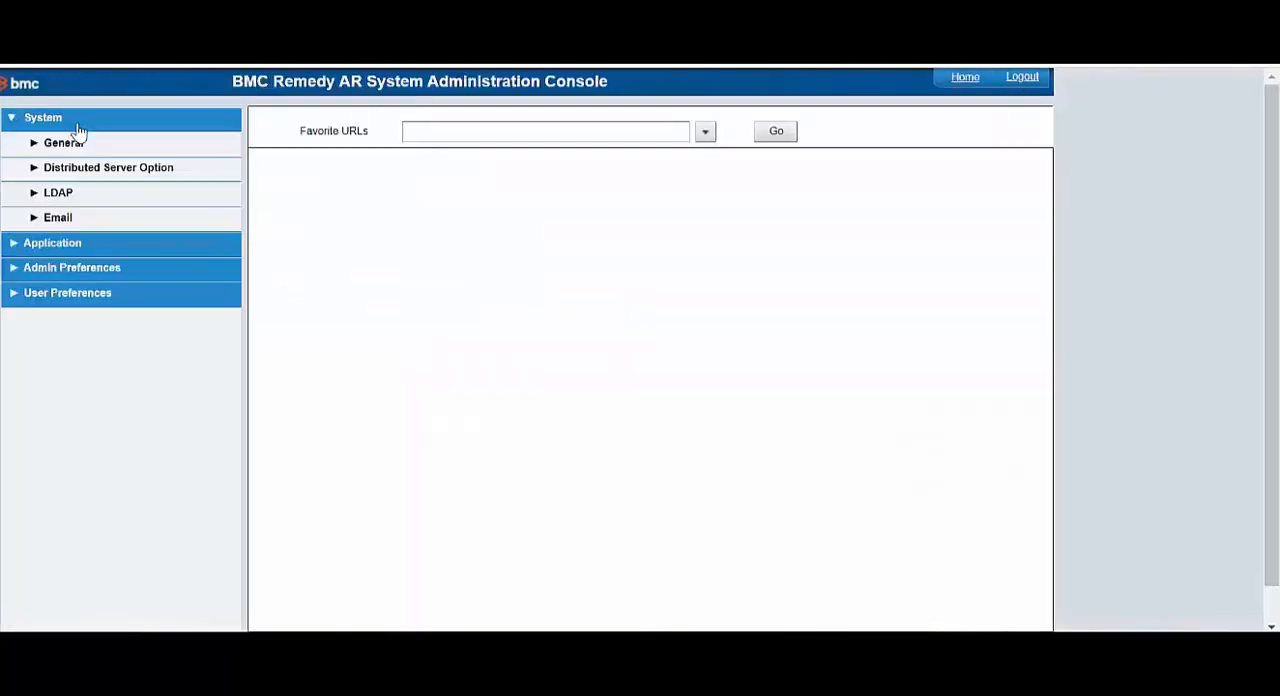
pyautogui.click(64, 142)
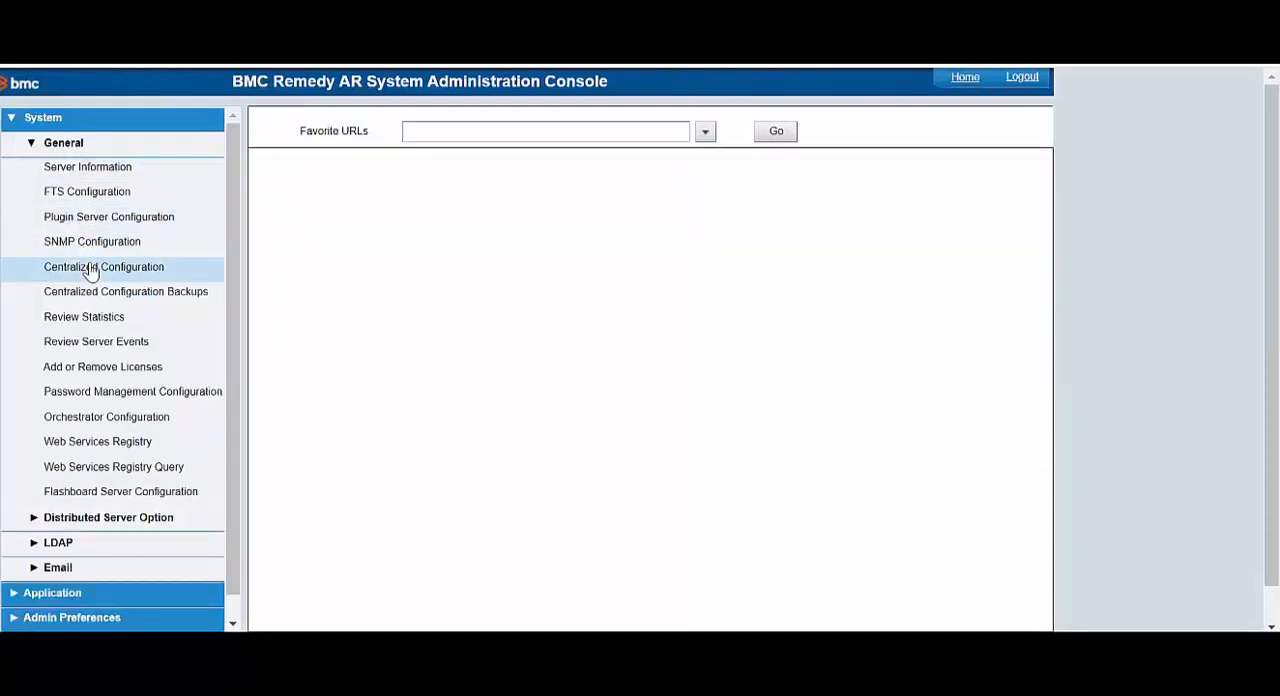
pyautogui.click(104, 268)
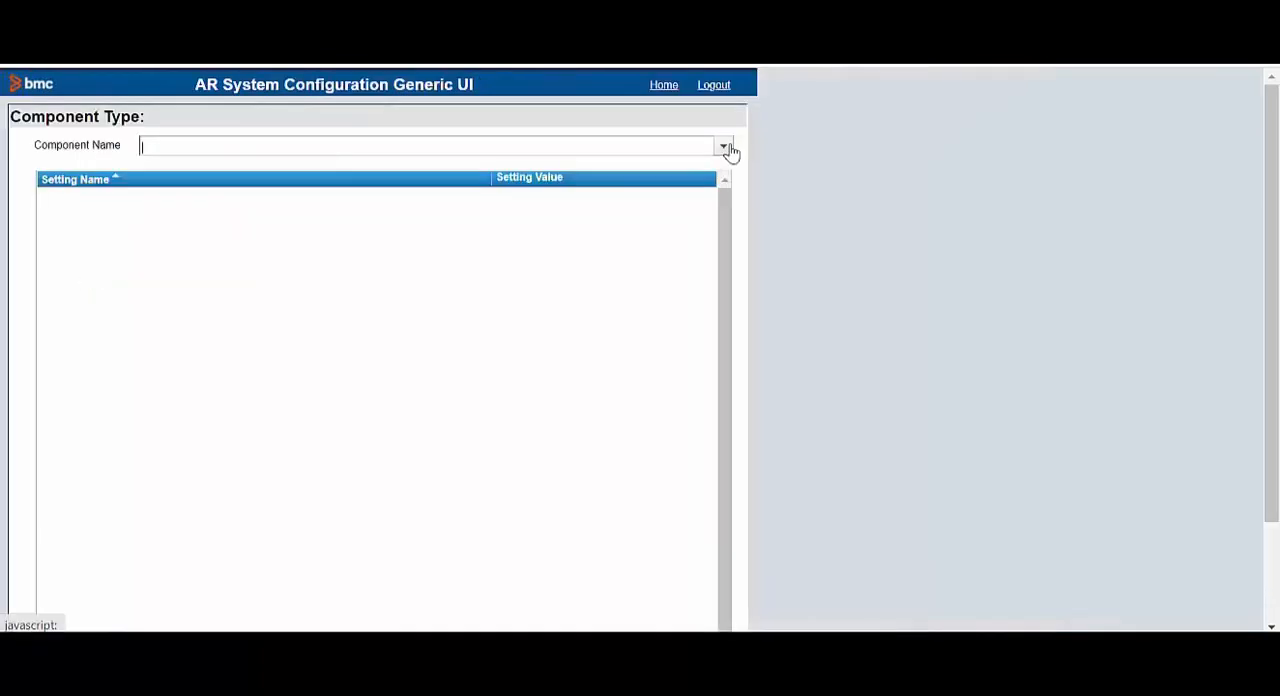
pyautogui.click(724, 144)
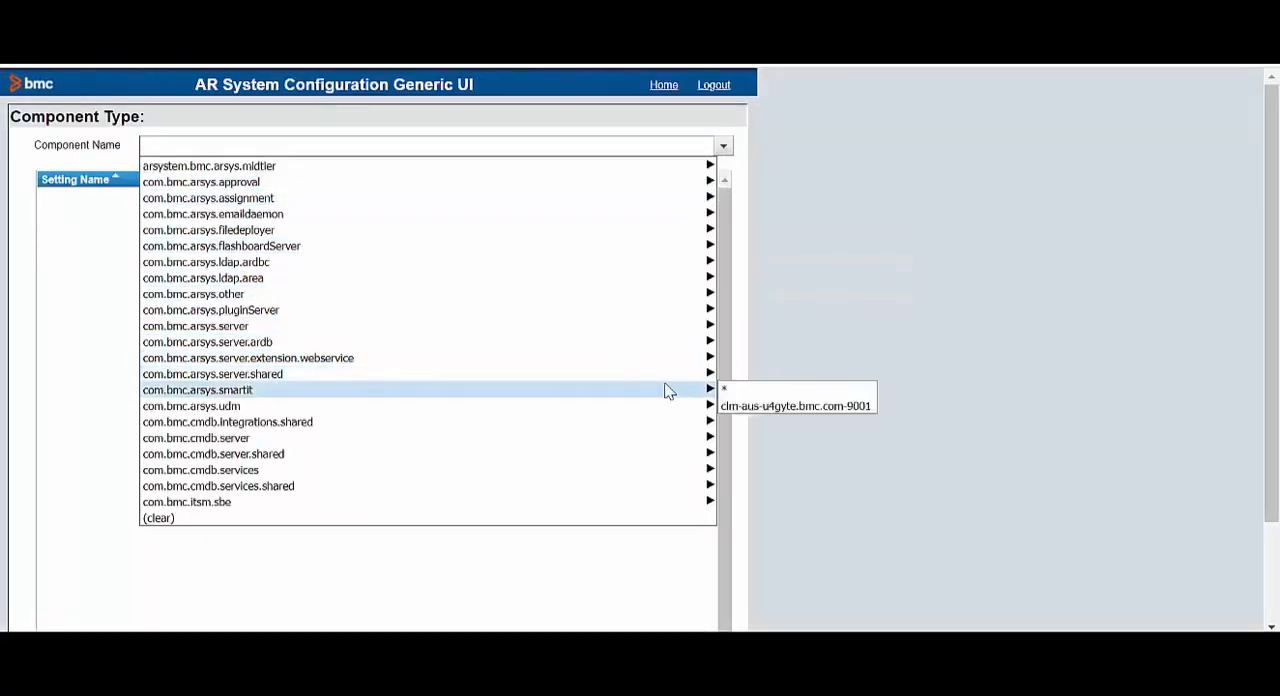
pyautogui.click(196, 388)
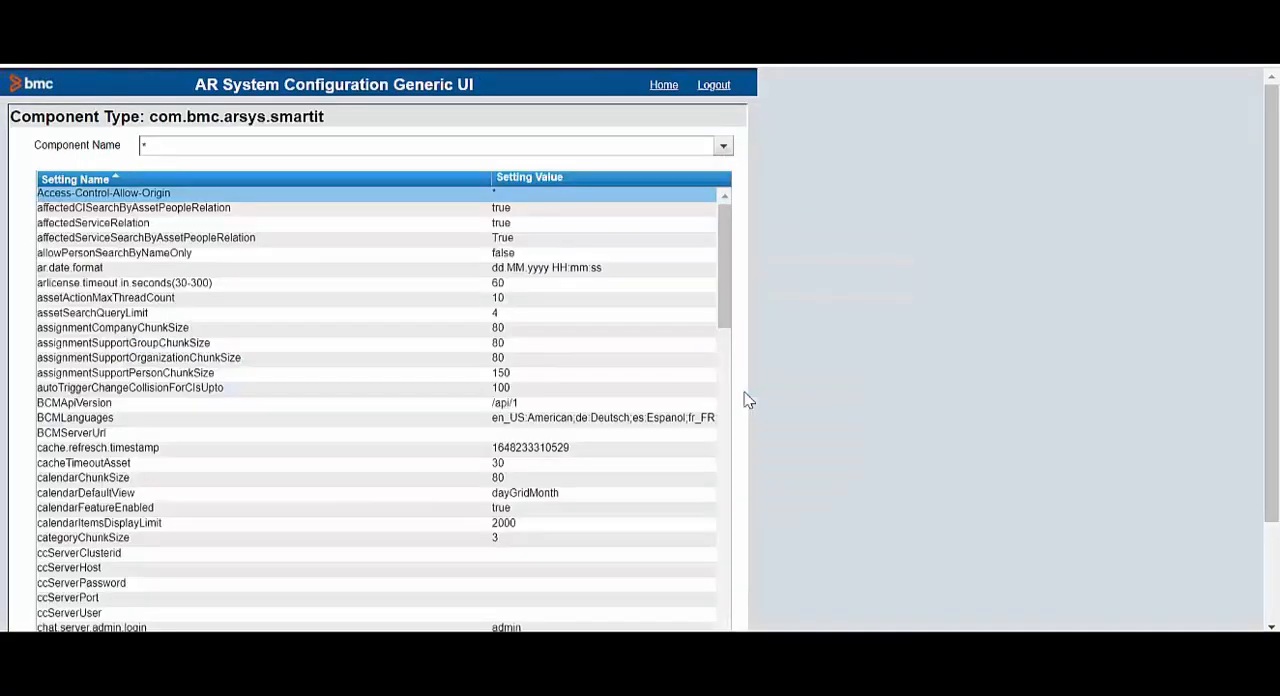
pyautogui.scroll(-3)
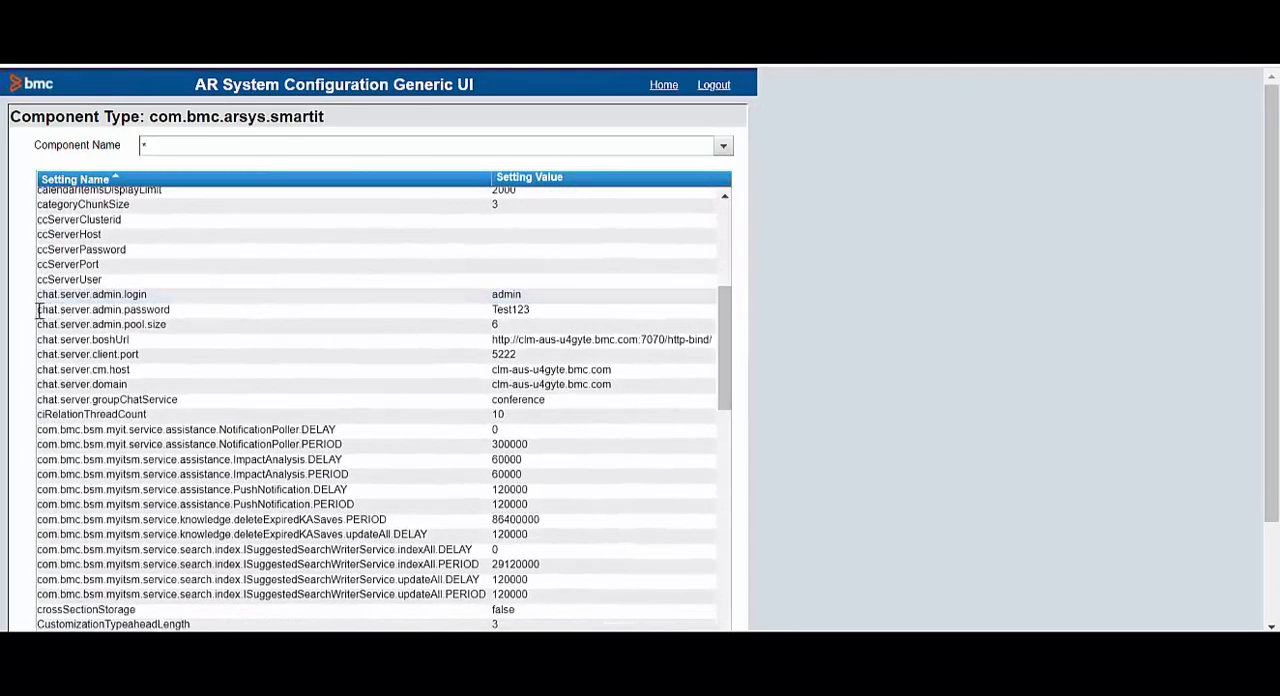
pyautogui.click(104, 308)
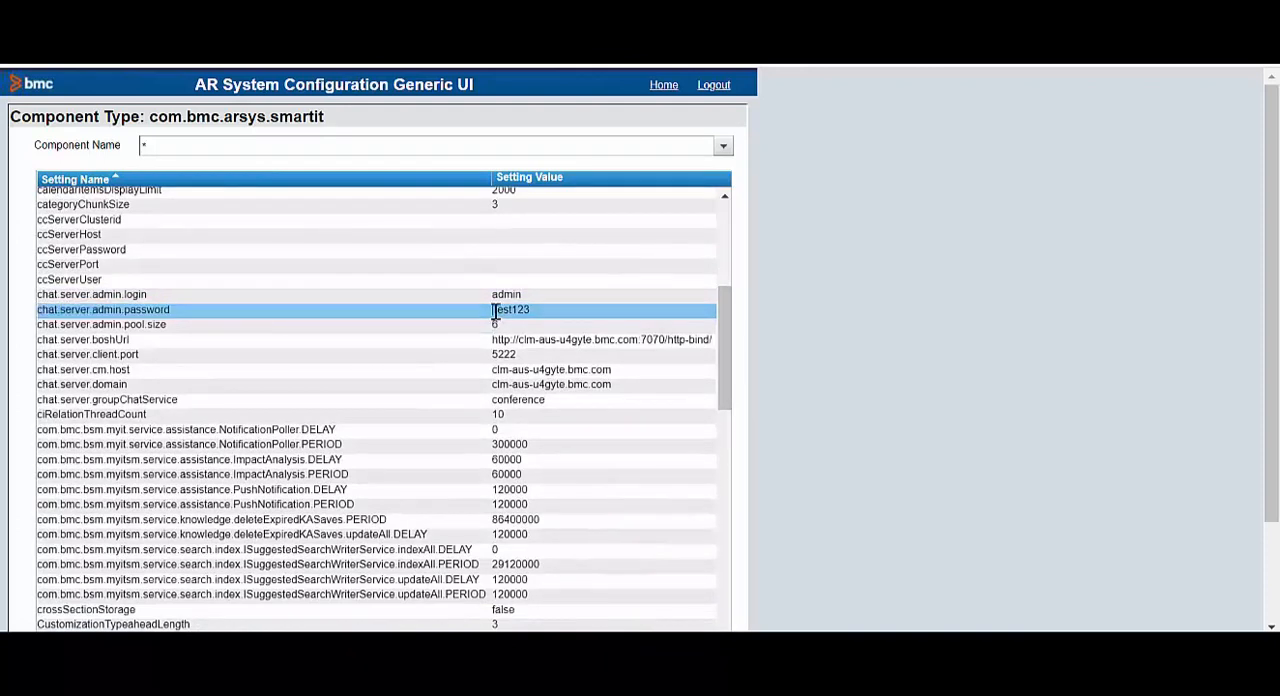
pyautogui.doubleClick(510, 310)
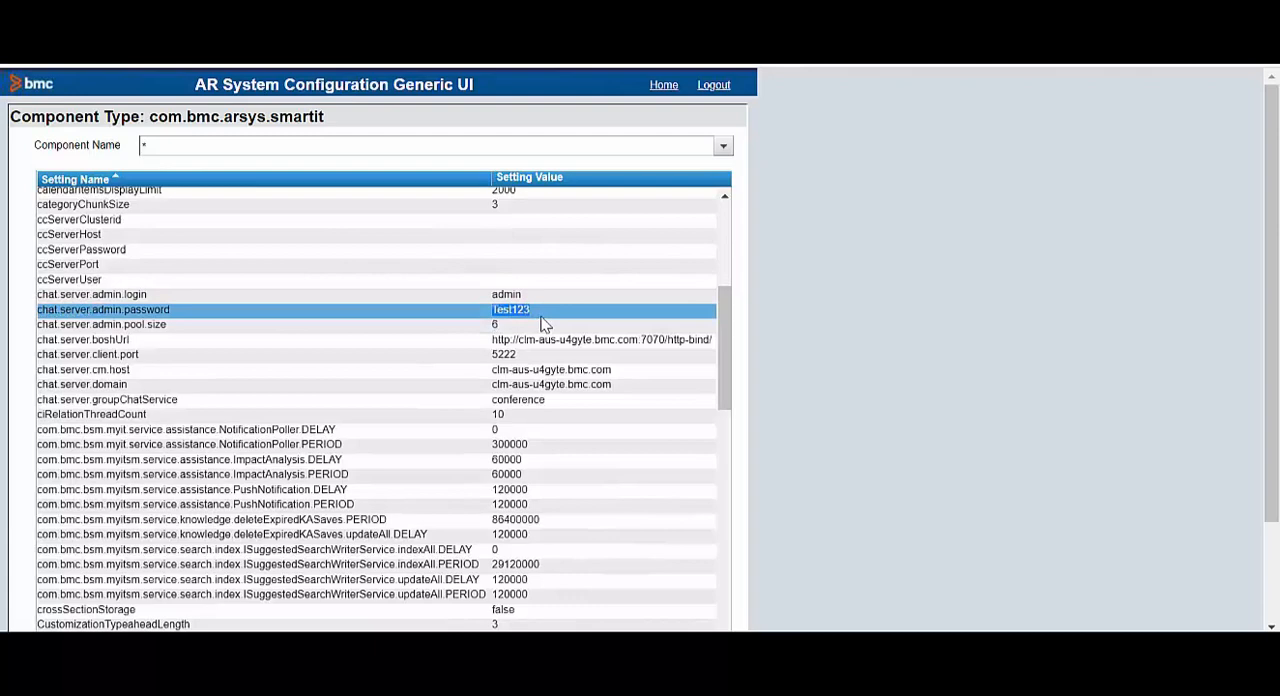
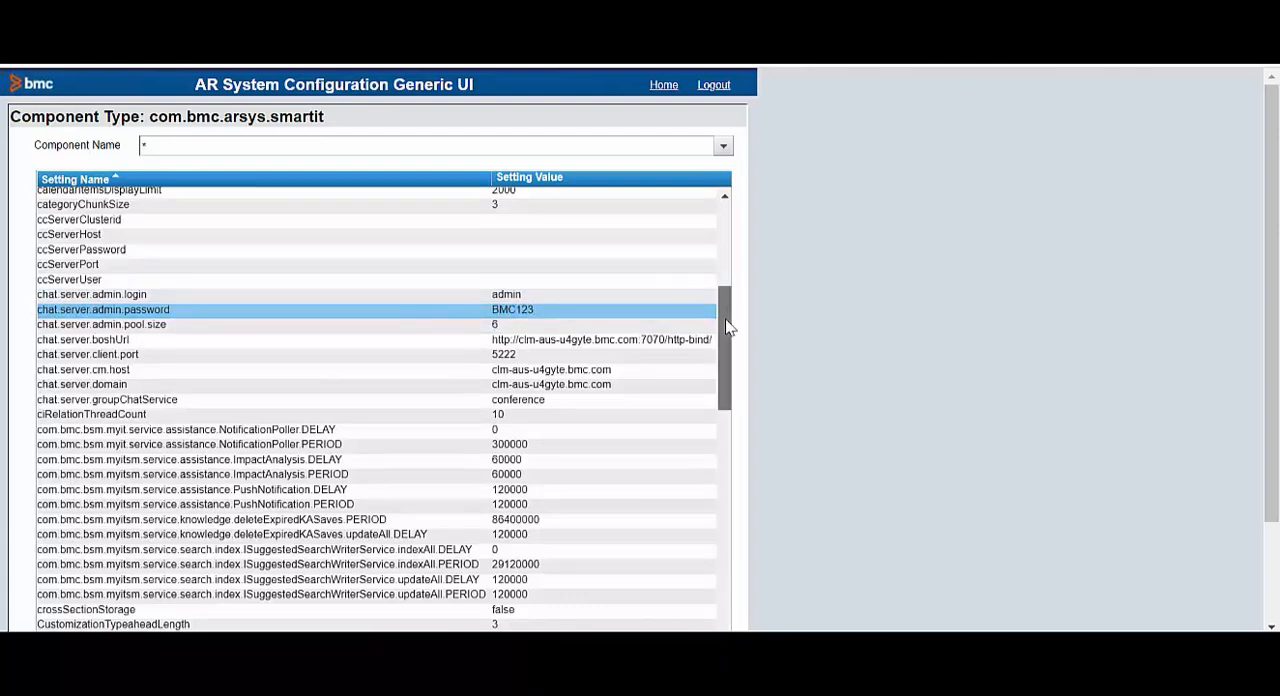
pyautogui.scroll(-3)
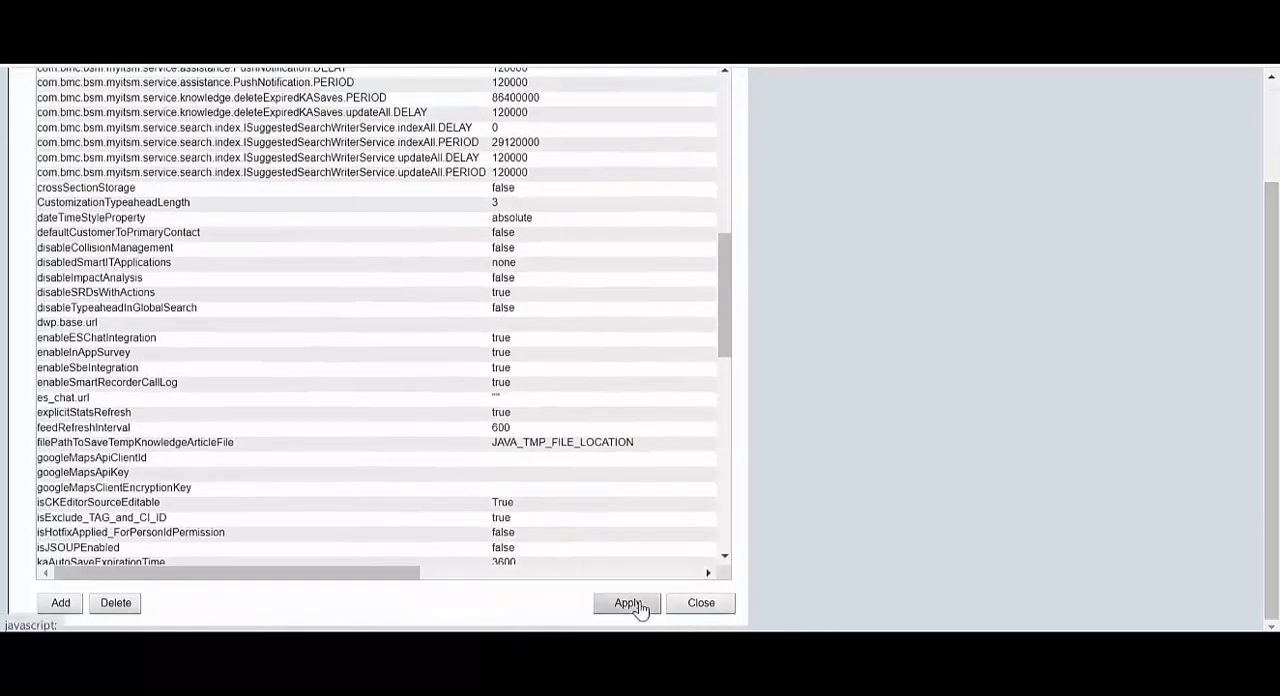
pyautogui.moveTo(1274, 430)
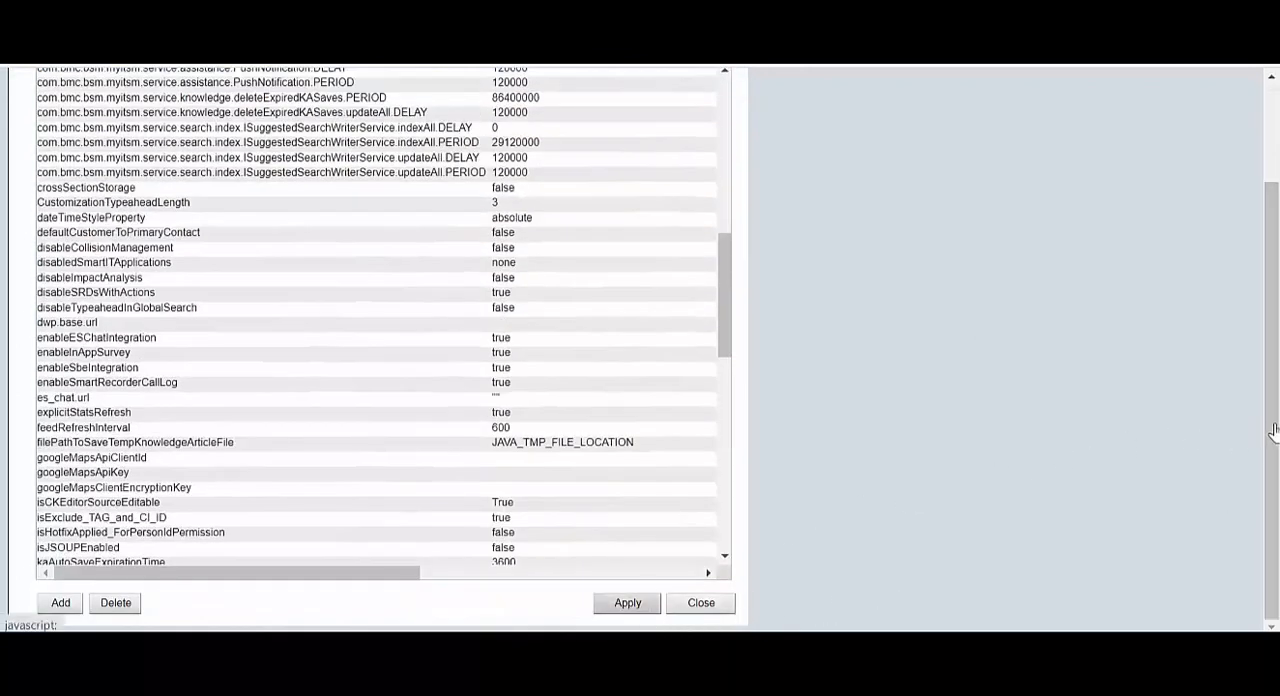